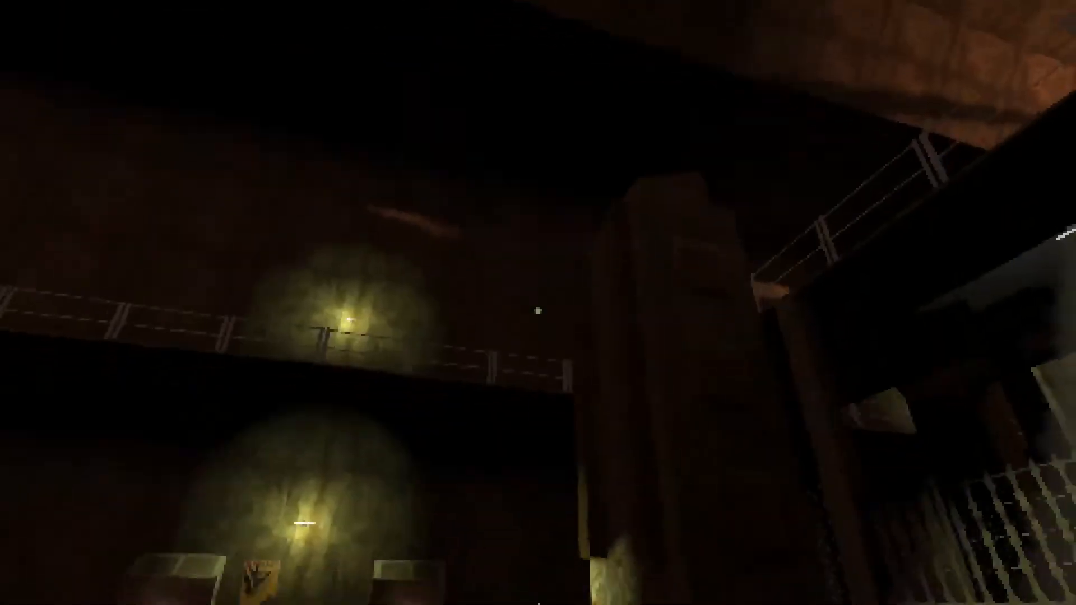
pyautogui.moveTo(538, 302)
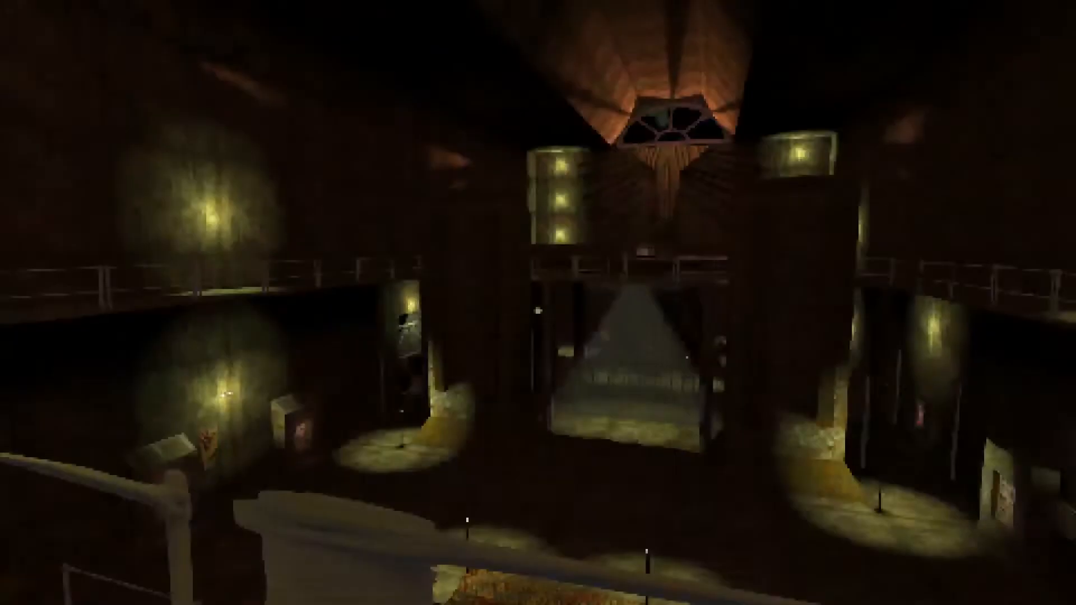
pyautogui.moveTo(538, 303)
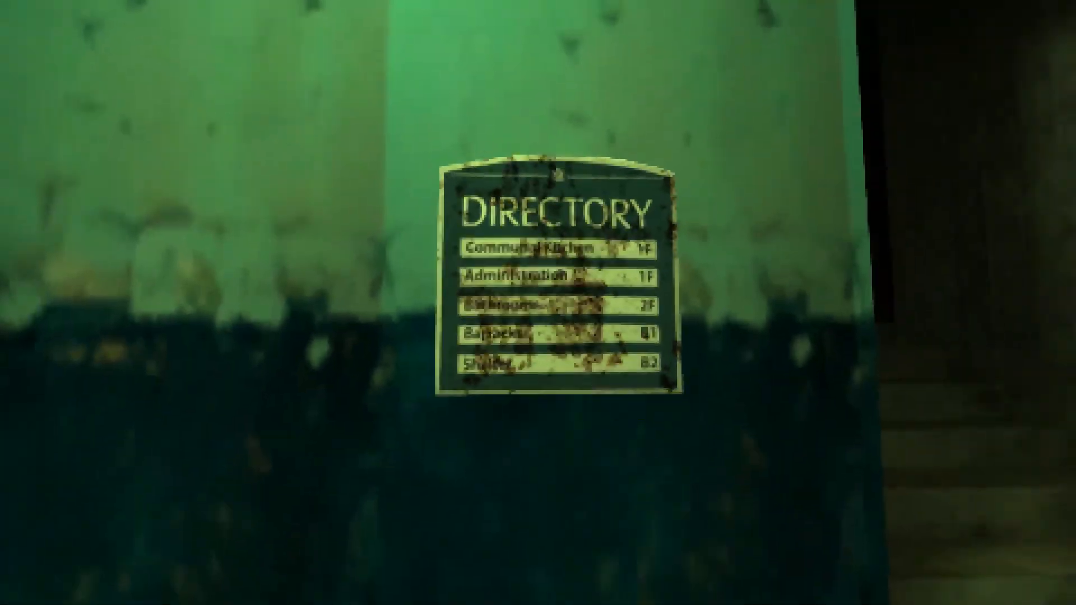
pyautogui.hscroll(3)
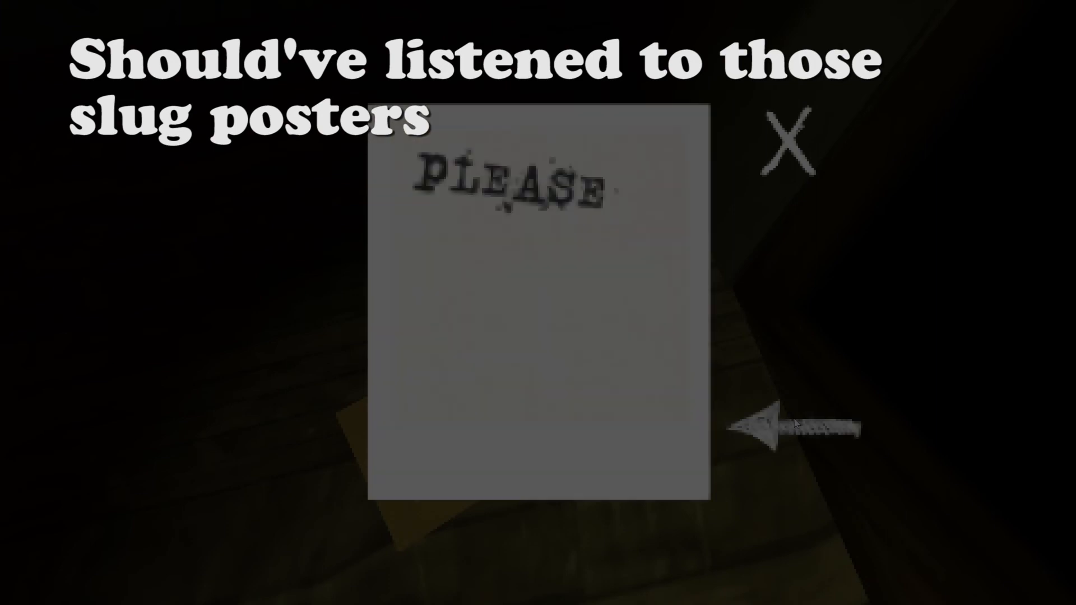
pyautogui.click(818, 424)
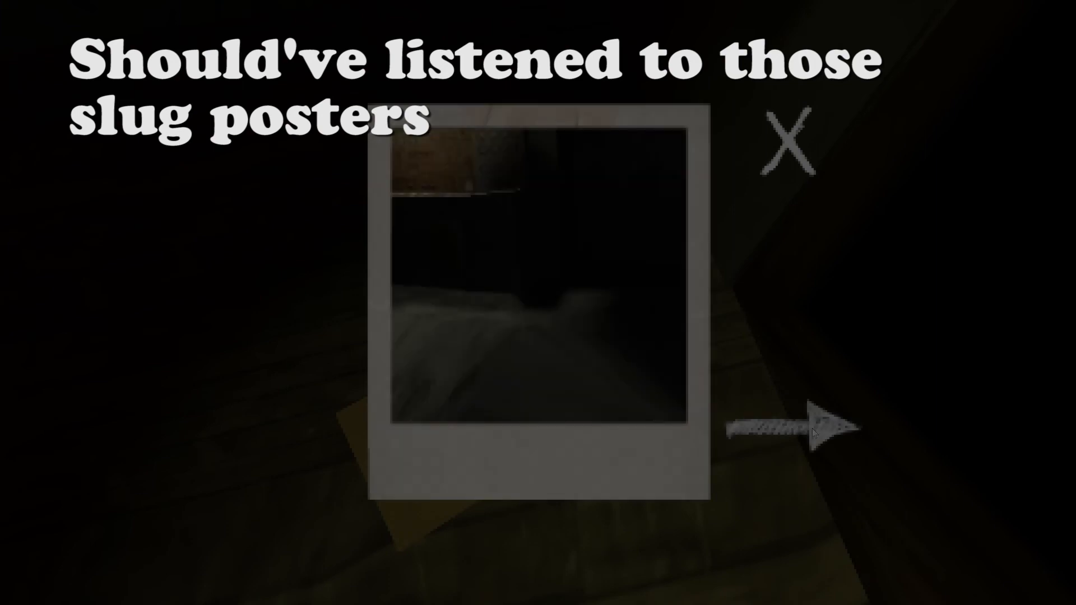